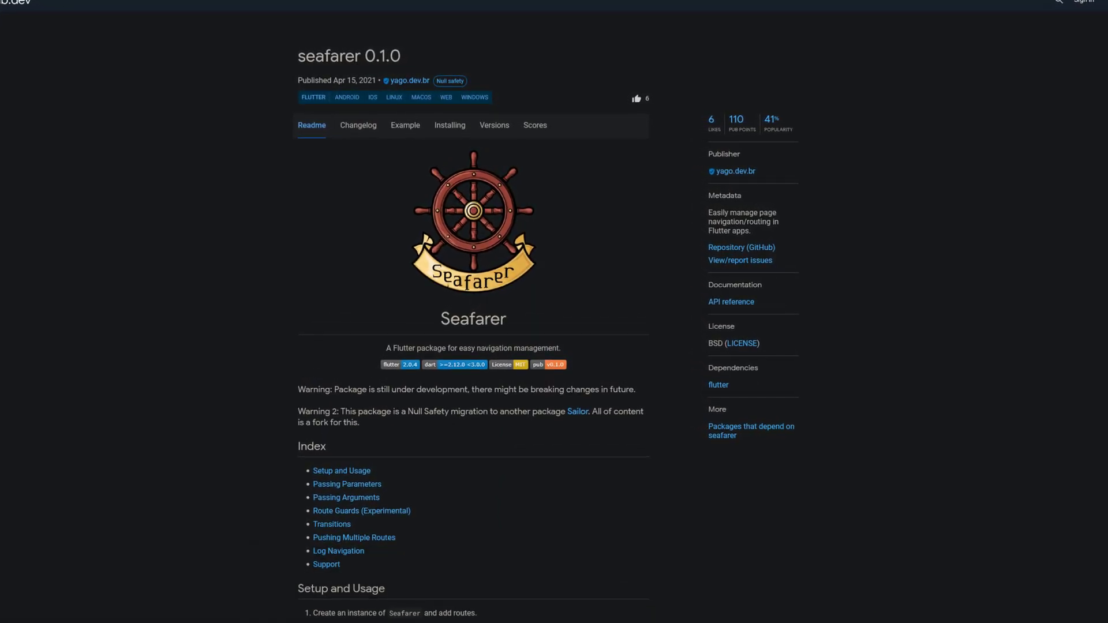
Scroll down through the seafarer 0.1.0 readme on its package page.
{"action": "scroll", "scroll_direction": "down", "scroll_amount": 3}
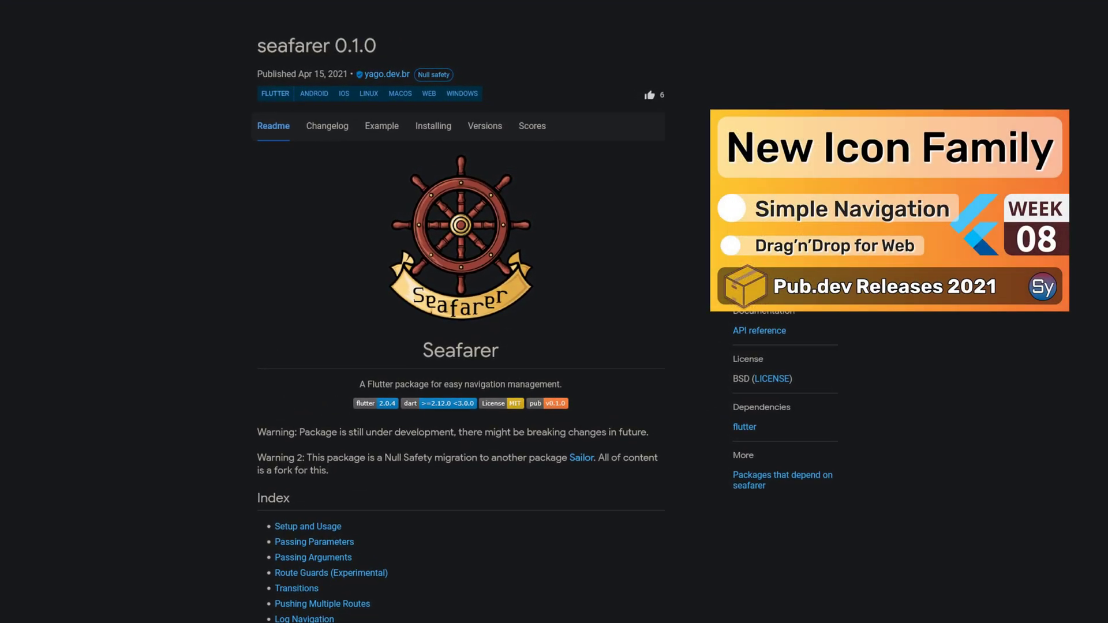
{"action": "scroll", "scroll_direction": "down", "scroll_amount": 3}
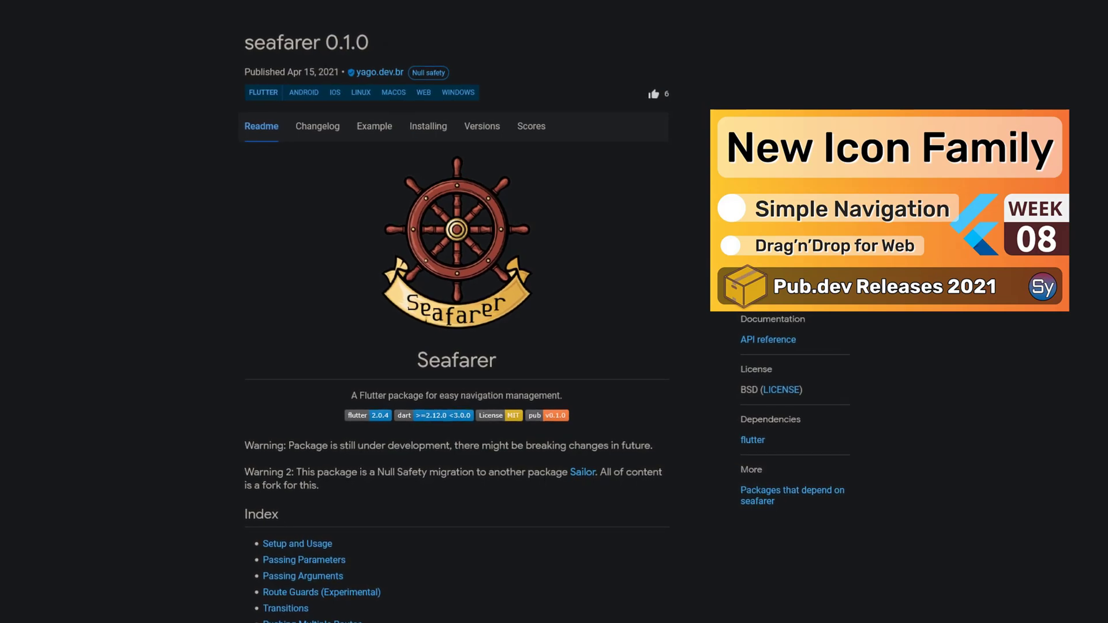
{"action": "scroll", "scroll_direction": "down", "scroll_amount": 3}
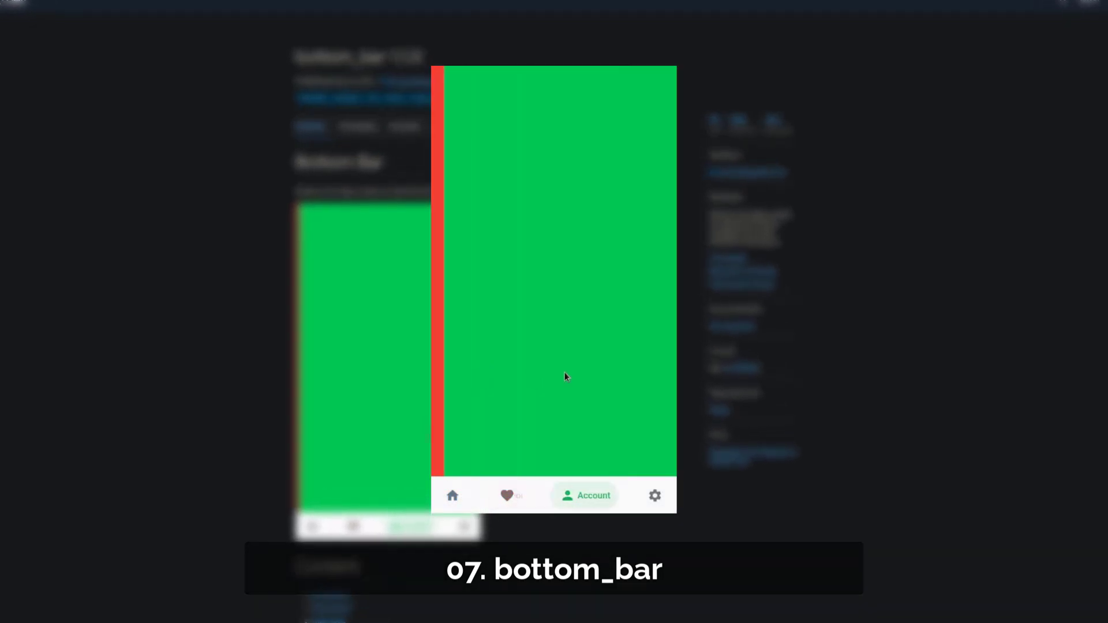
Tap two bottom_bar items in the demo to switch between screens.
{"action": "left_click", "coordinate": [644, 495]}
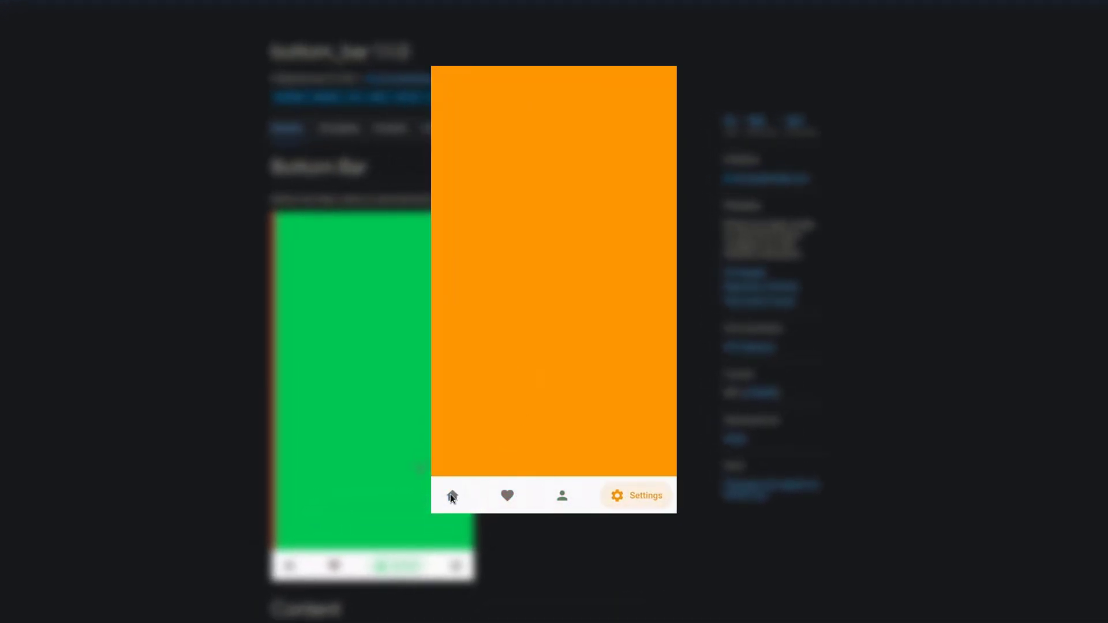
{"action": "left_click", "coordinate": [507, 495]}
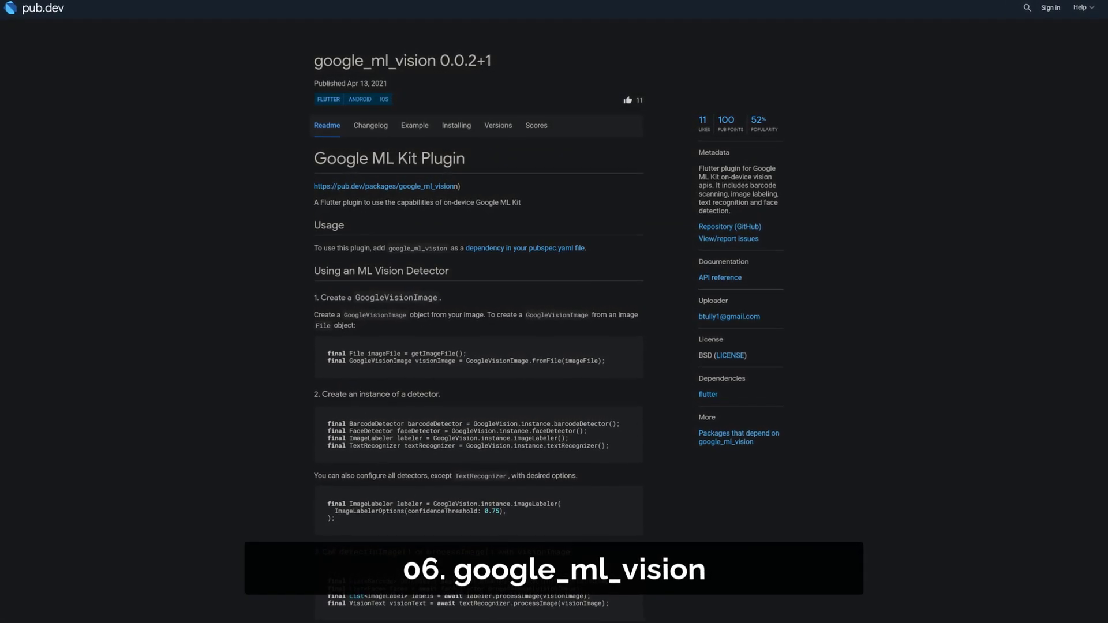
Scroll the google_ml_vision readme down to its Usage section.
{"action": "scroll", "scroll_direction": "down", "scroll_amount": 3}
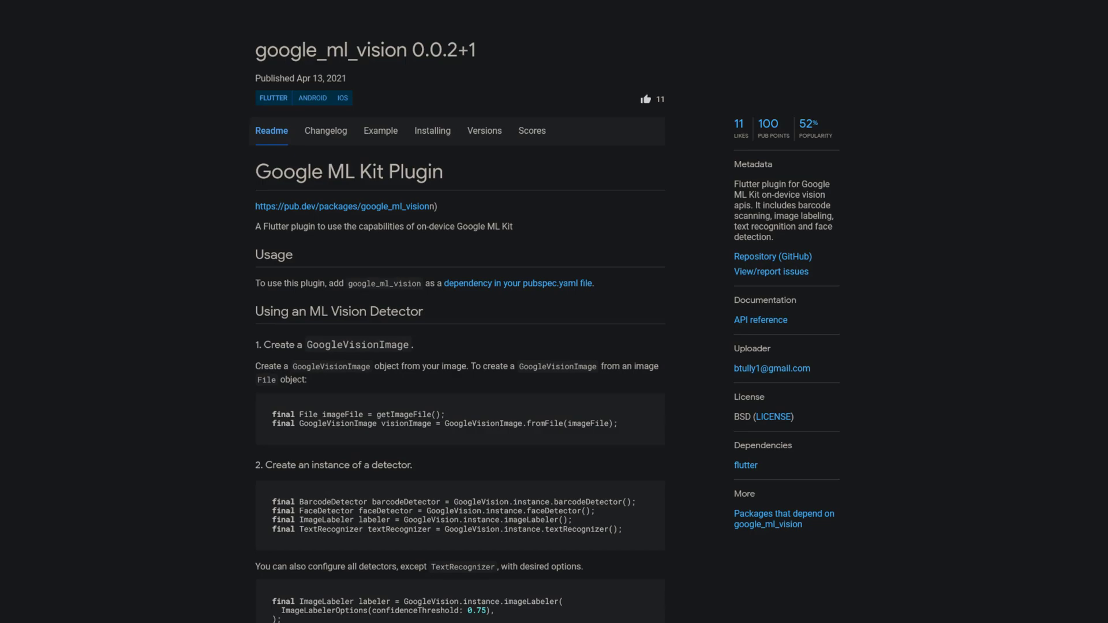
{"action": "scroll", "scroll_direction": "down", "scroll_amount": 3}
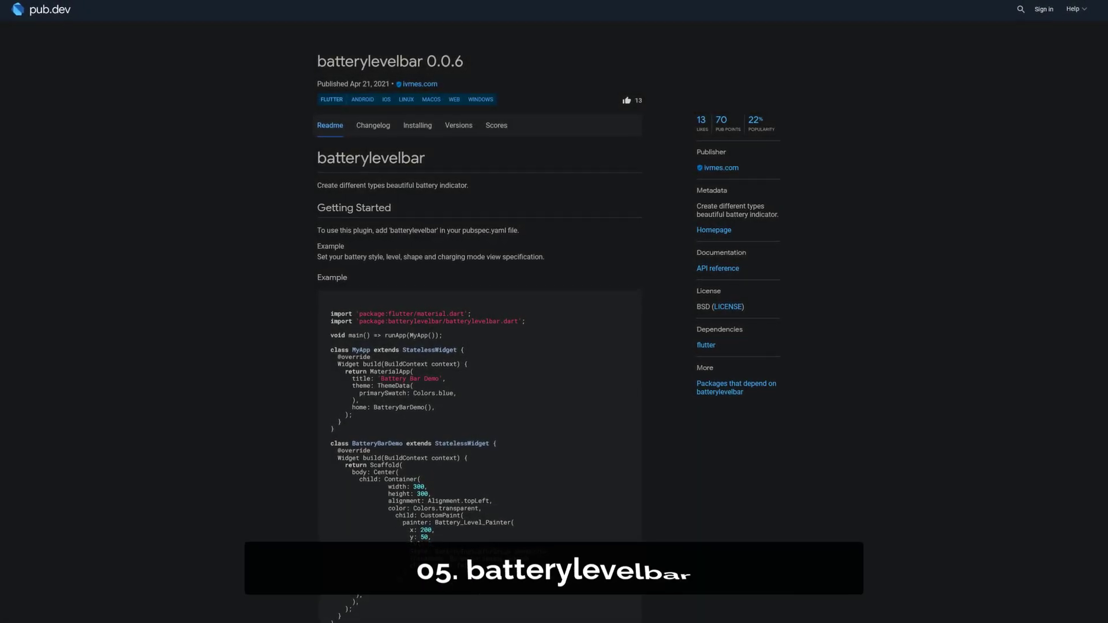
Scroll the batterylevelbar 0.0.6 readme down to its Example code block.
{"action": "scroll", "scroll_direction": "down", "scroll_amount": 3}
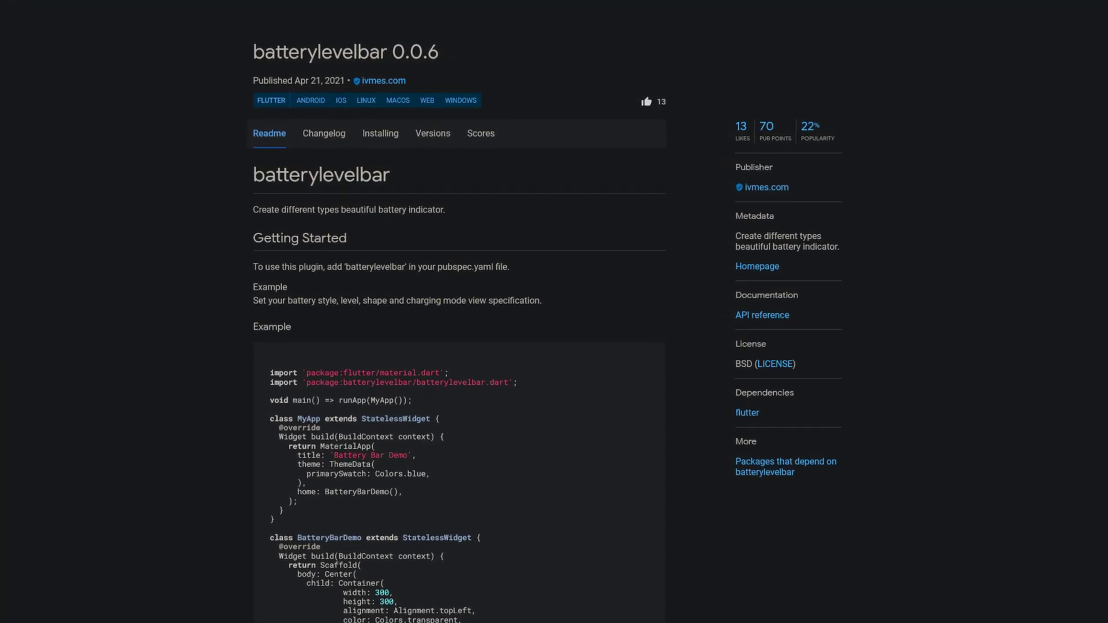
{"action": "scroll", "scroll_direction": "down", "scroll_amount": 3}
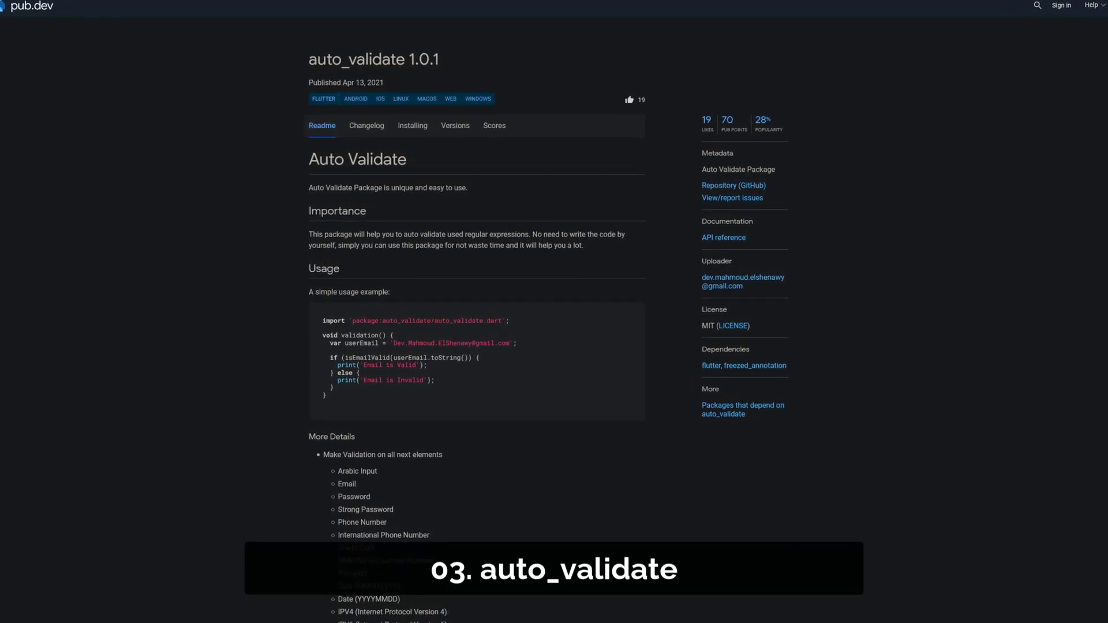
Scroll the auto_validate 1.0.1 readme down past its Usage example.
{"action": "scroll", "scroll_direction": "down", "scroll_amount": 3}
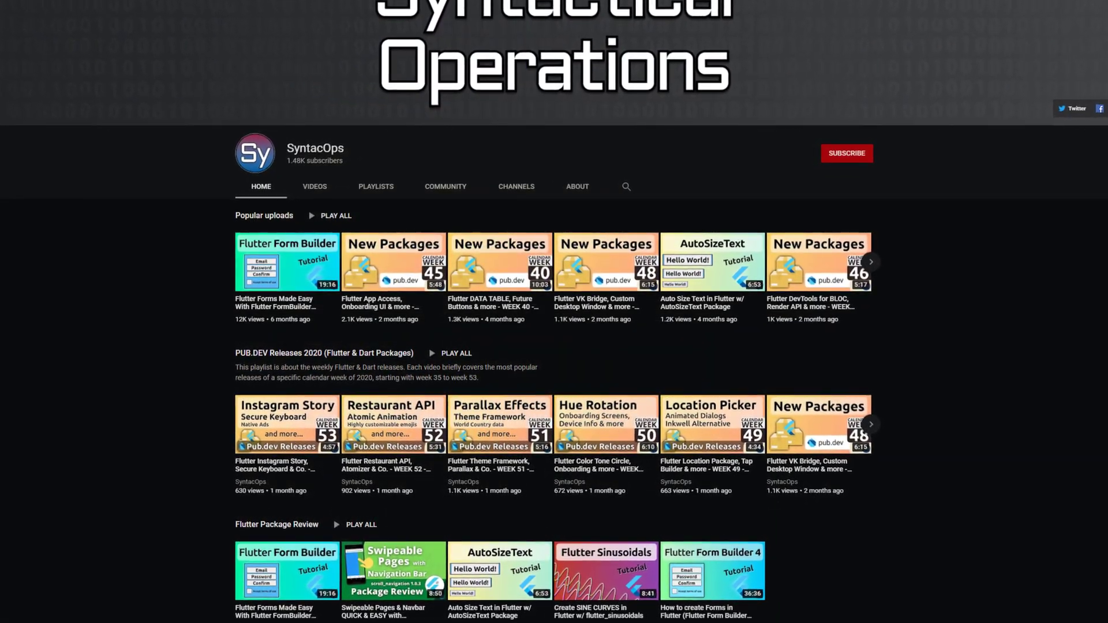
Scroll the SyntacOps channel Home tab and subscribe to the channel.
{"action": "scroll", "scroll_direction": "down", "scroll_amount": 3}
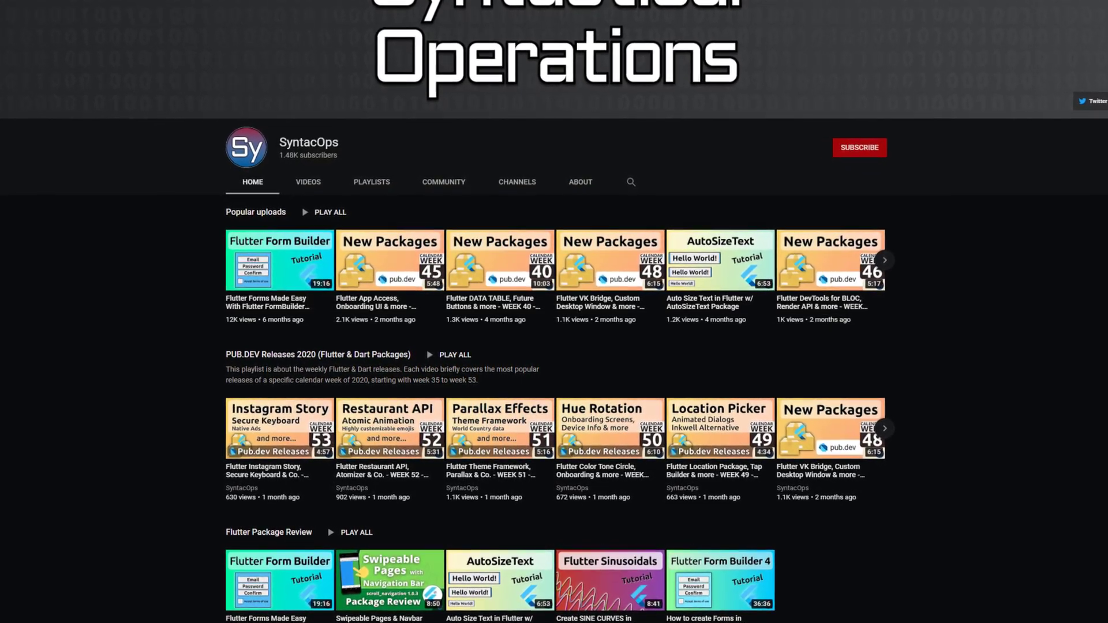
{"action": "scroll", "scroll_direction": "down", "scroll_amount": 3}
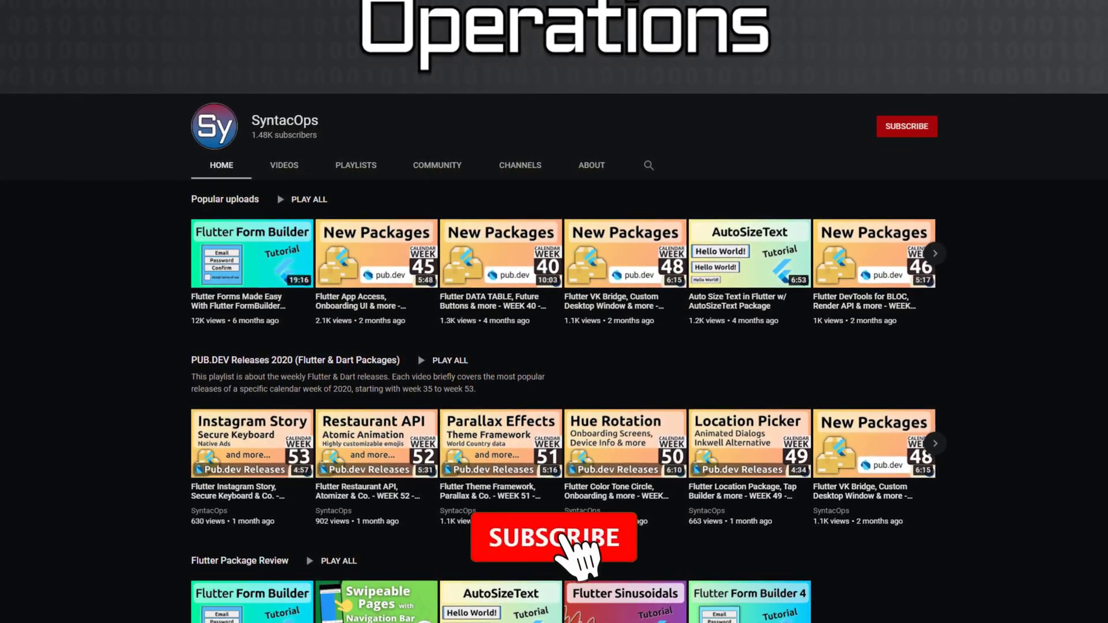
{"action": "left_click", "coordinate": [553, 537]}
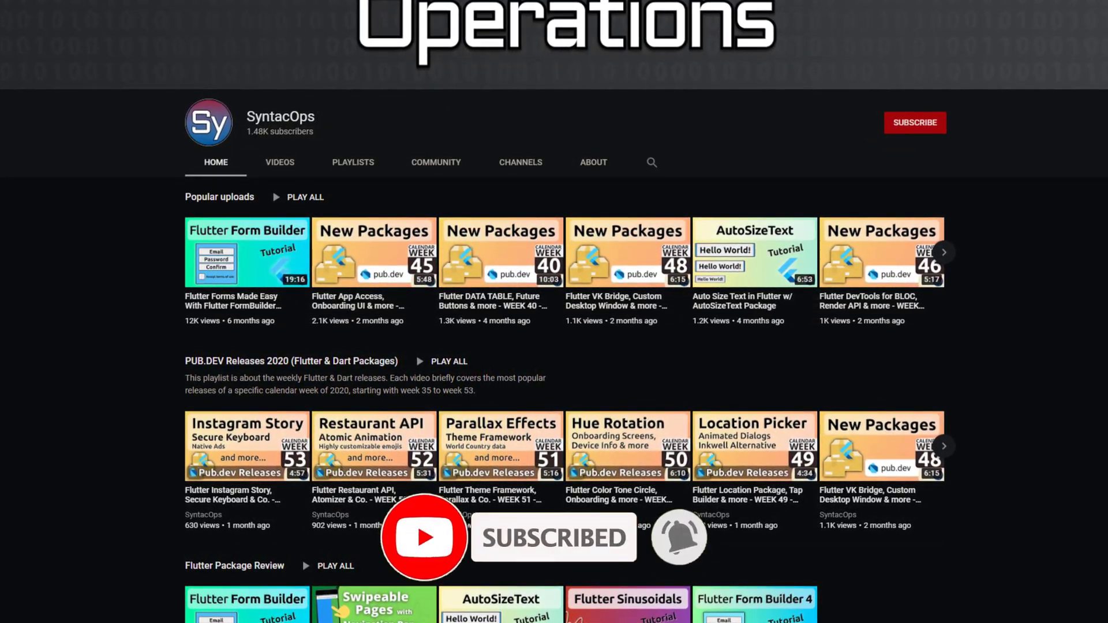